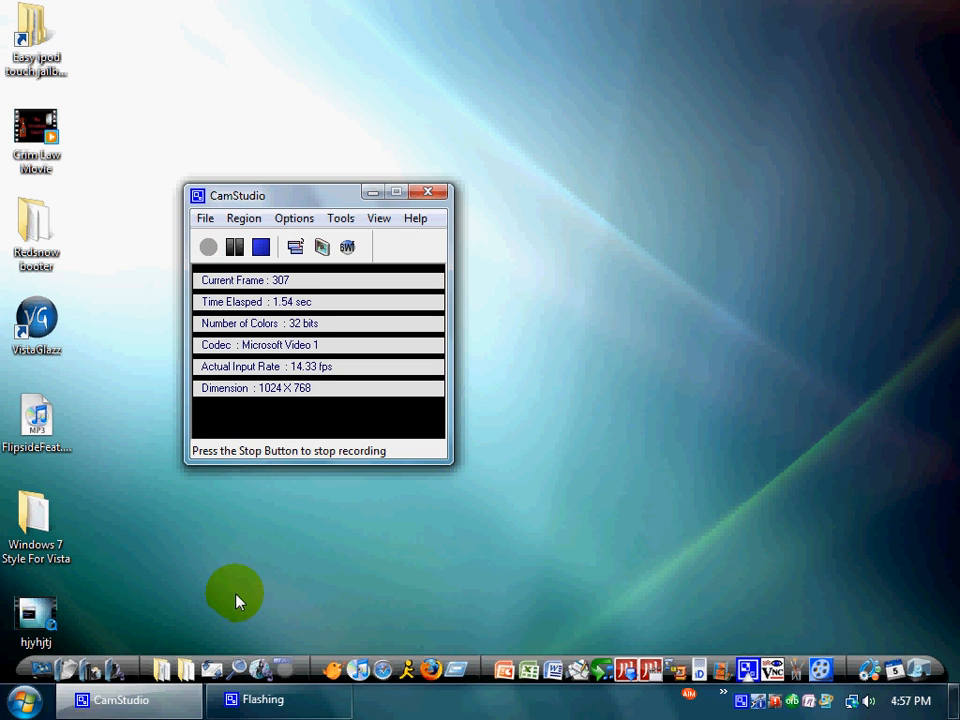
{"action": "mouse_move", "coordinate": [224, 616]}
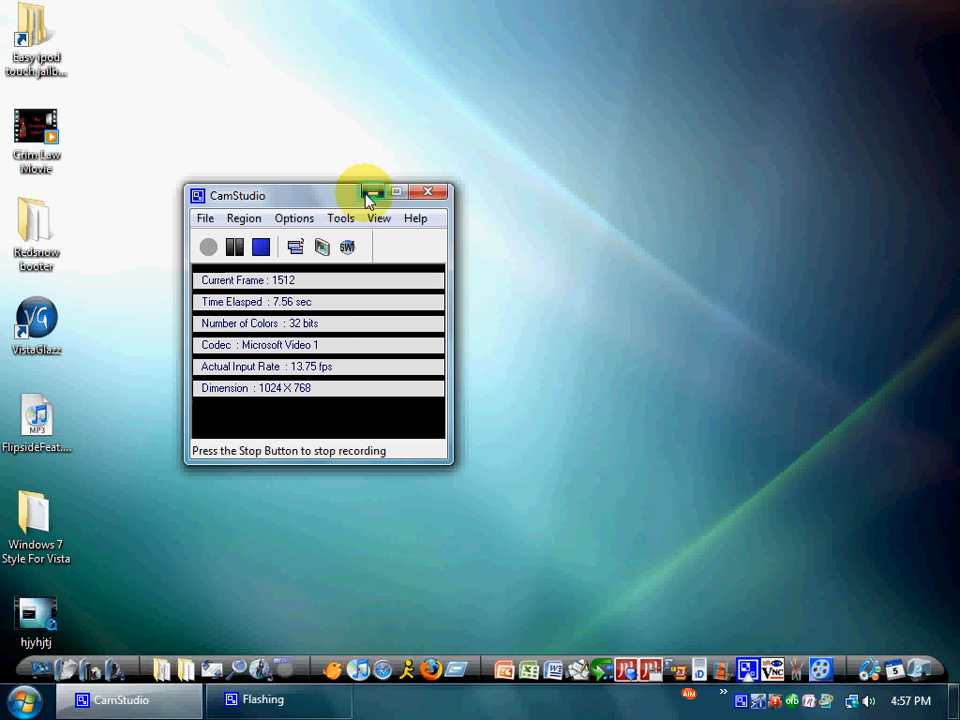
Minimize the CamStudio window so recording continues in the background.
{"action": "left_click", "coordinate": [372, 192]}
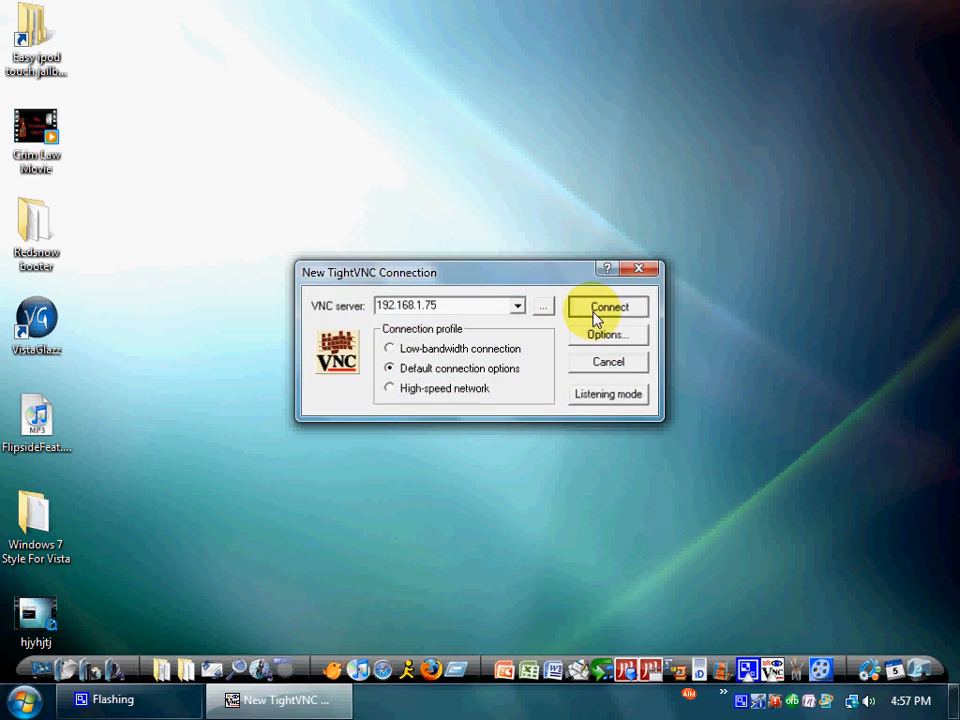
Connect the VNC viewer to the iPod at 192.168.1.75.
{"action": "left_click", "coordinate": [608, 308]}
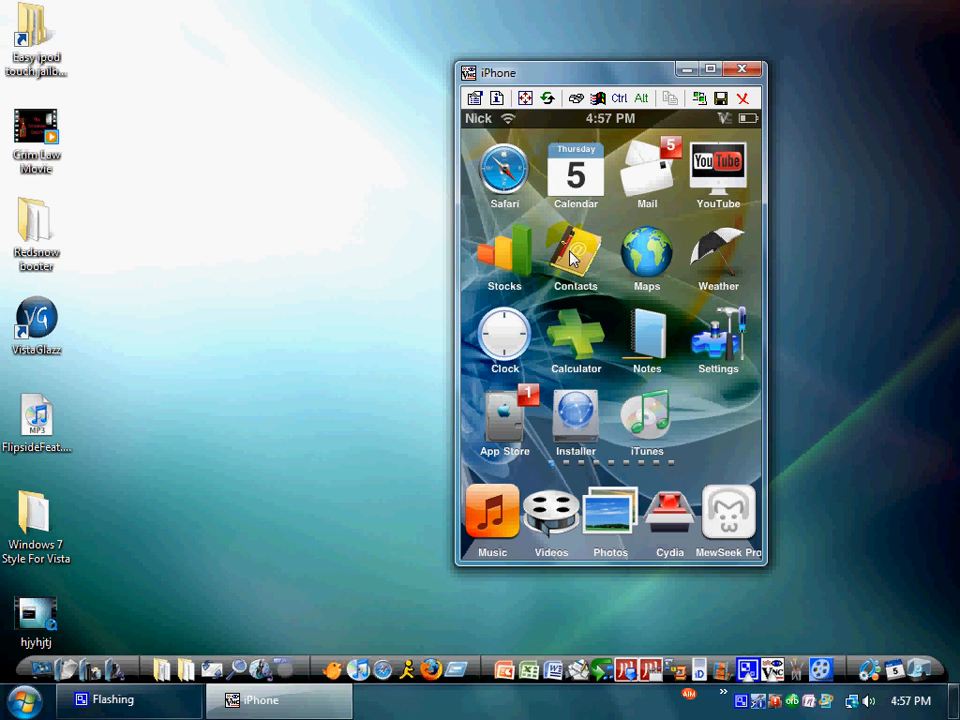
{"action": "mouse_move", "coordinate": [744, 20]}
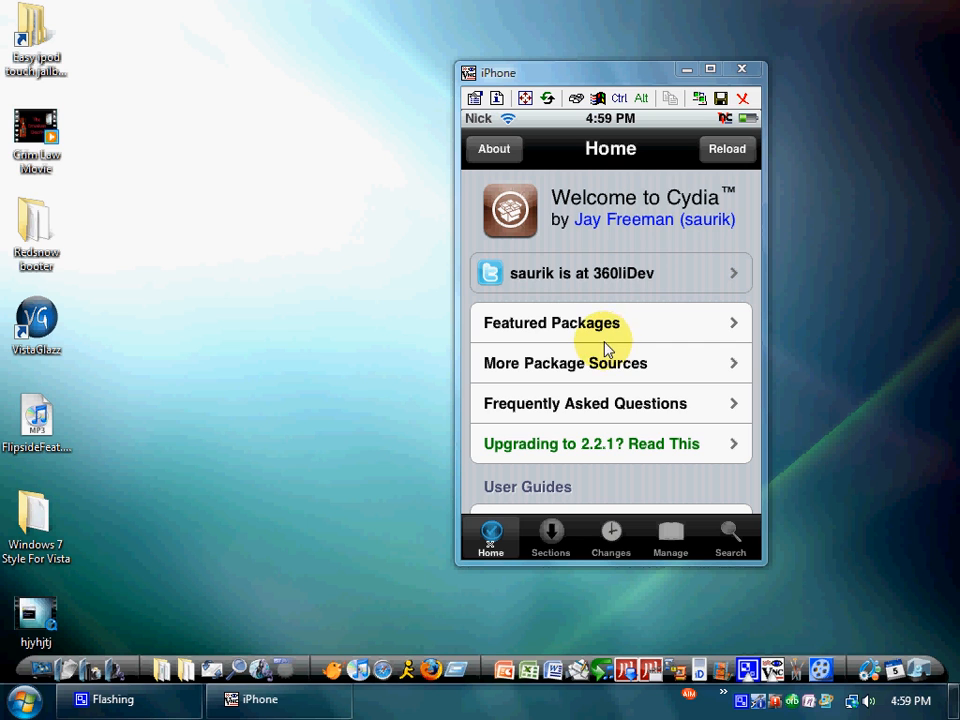
{"action": "mouse_move", "coordinate": [450, 456]}
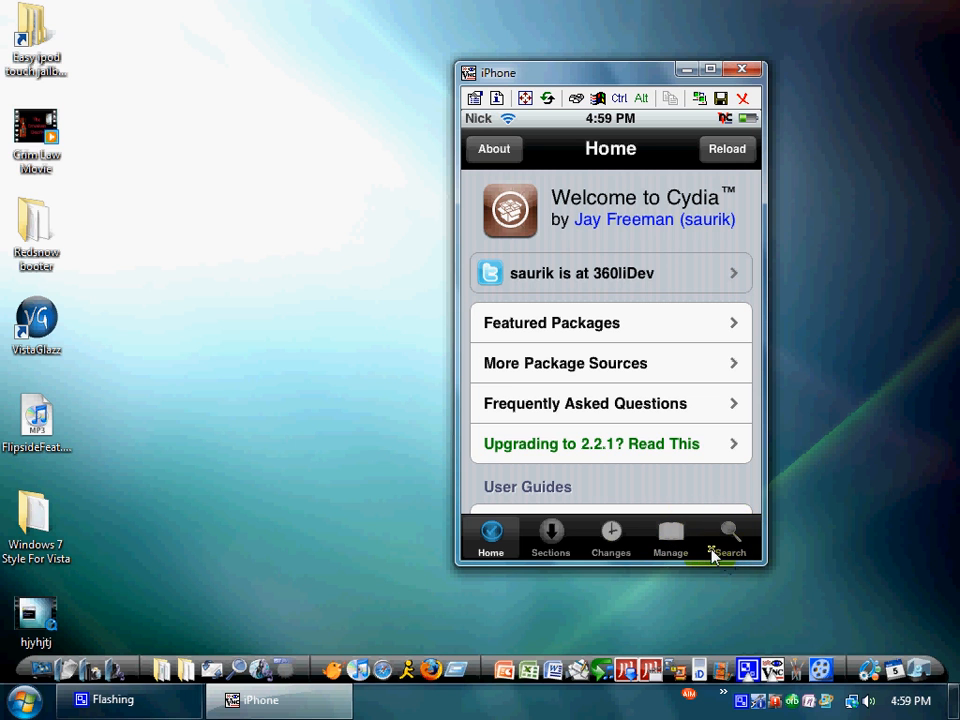
Search Cydia for 'pwn' and view the PwnPlayer package details.
{"action": "left_click", "coordinate": [730, 538]}
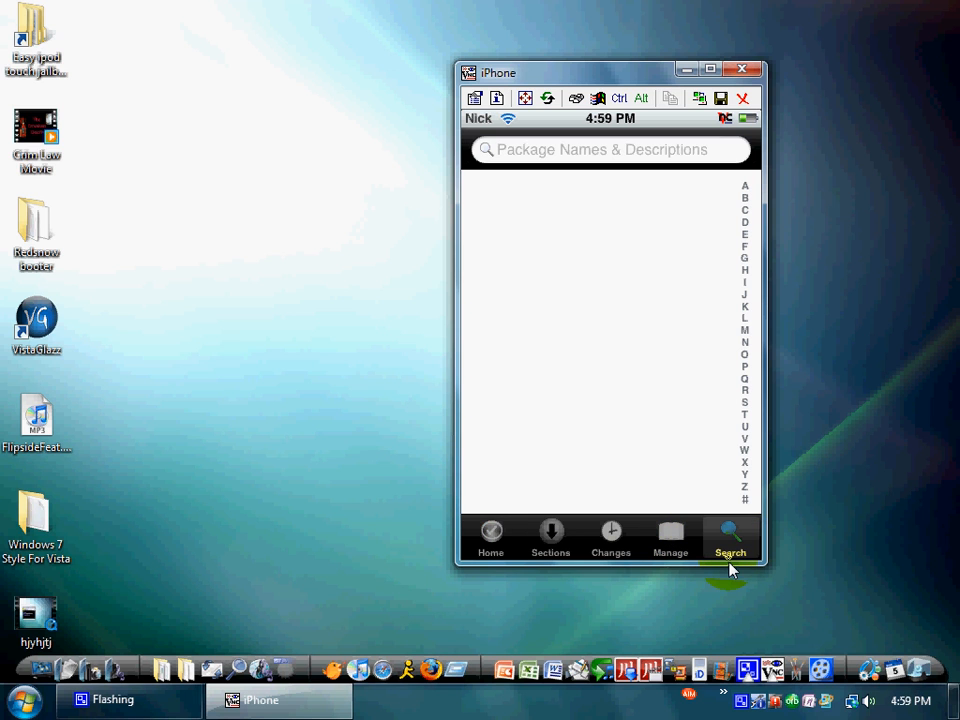
{"action": "left_click", "coordinate": [608, 148]}
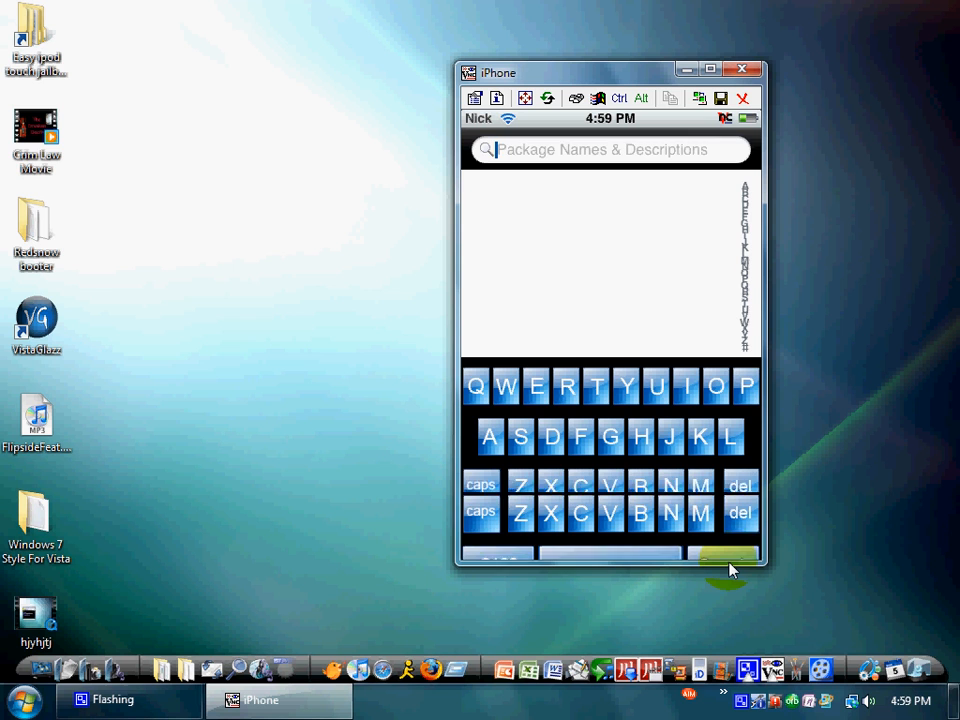
{"action": "type", "text": "p"}
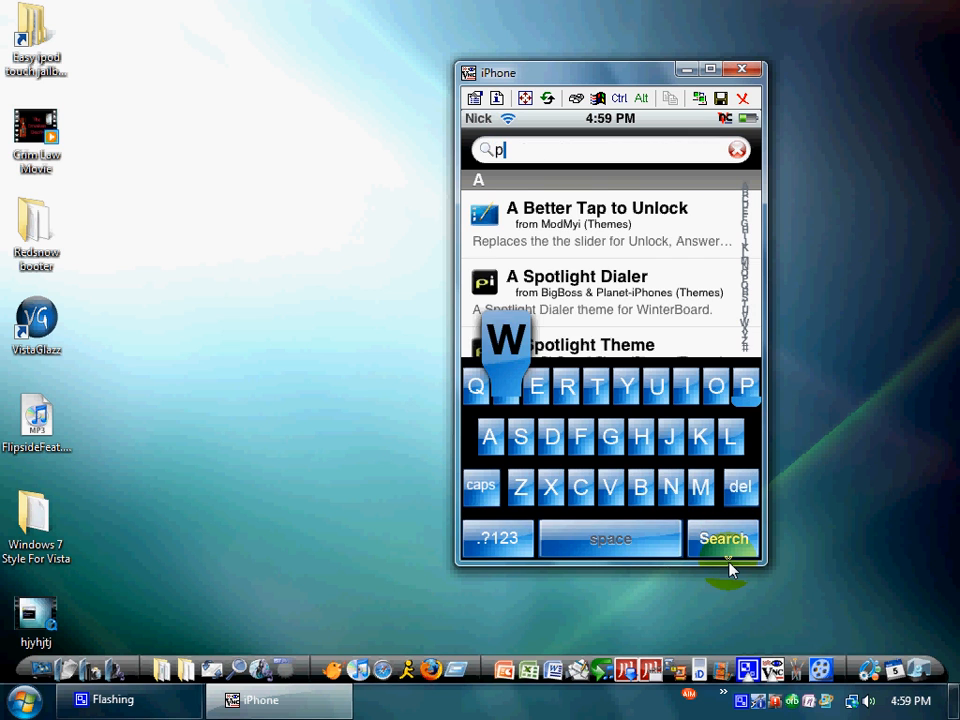
{"action": "type", "text": "wn"}
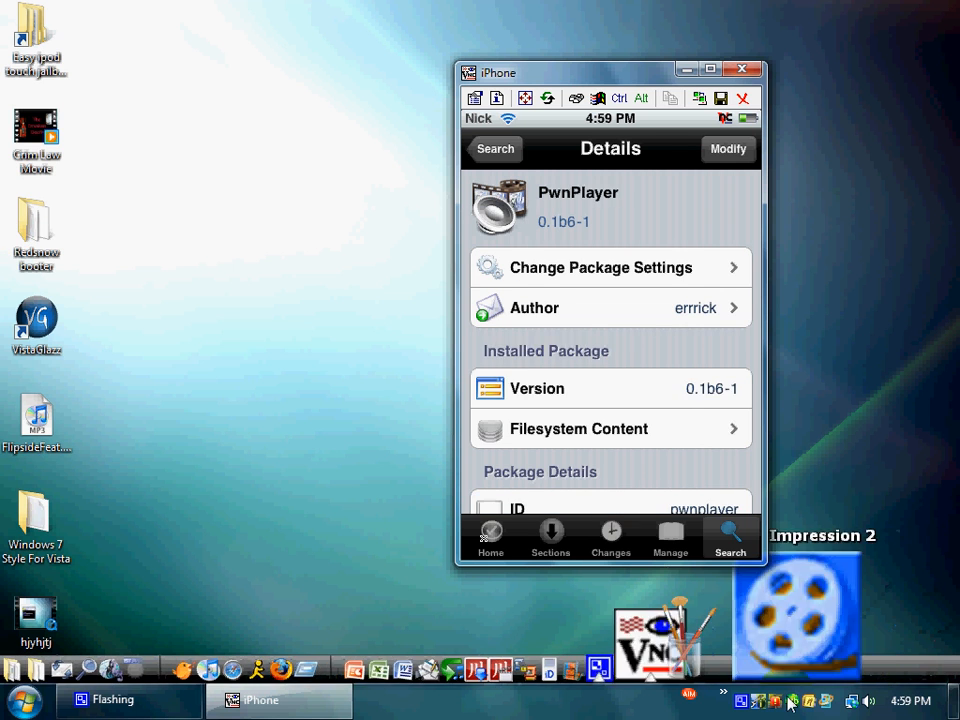
{"action": "scroll", "scroll_direction": "down", "scroll_amount": 3}
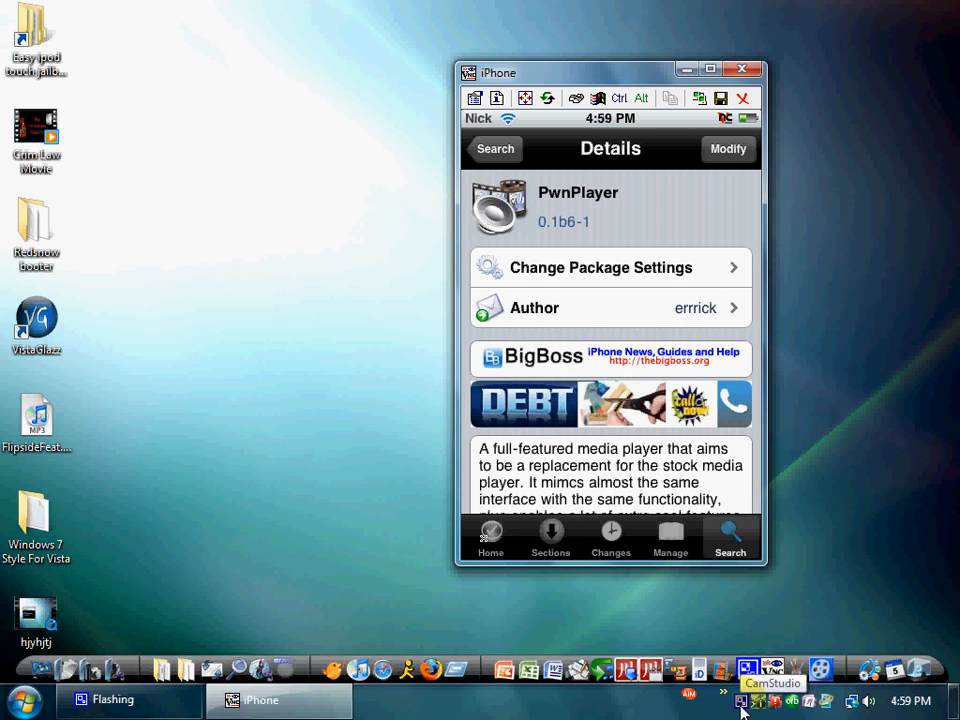
{"action": "mouse_move", "coordinate": [904, 256]}
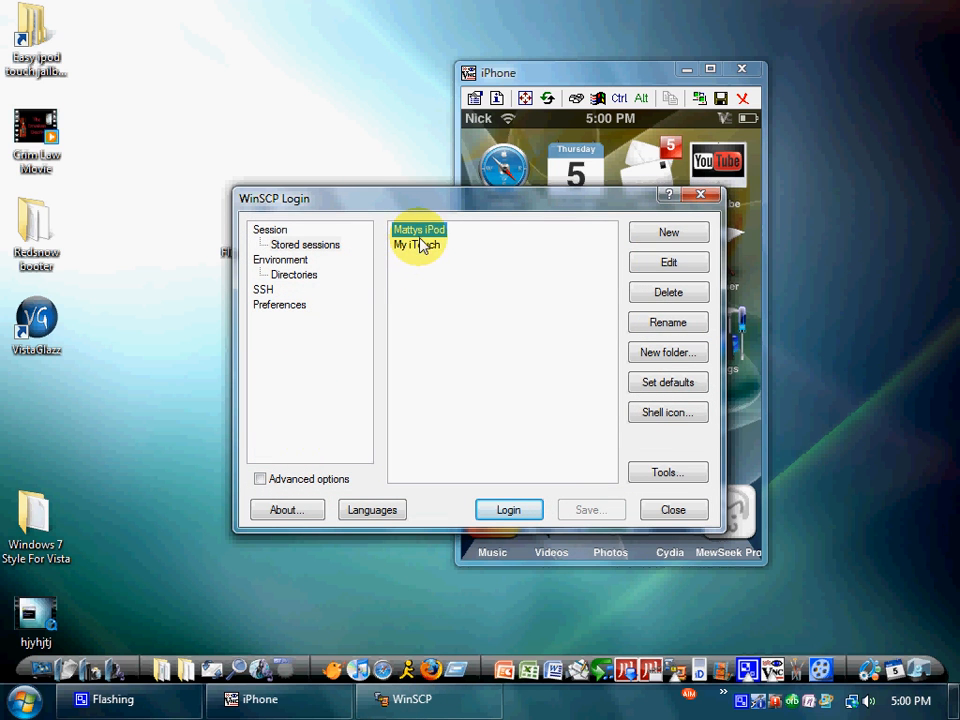
Log in with the My iTouch session and browse into /private/var/mobile/Media/Music.
{"action": "left_click", "coordinate": [508, 510]}
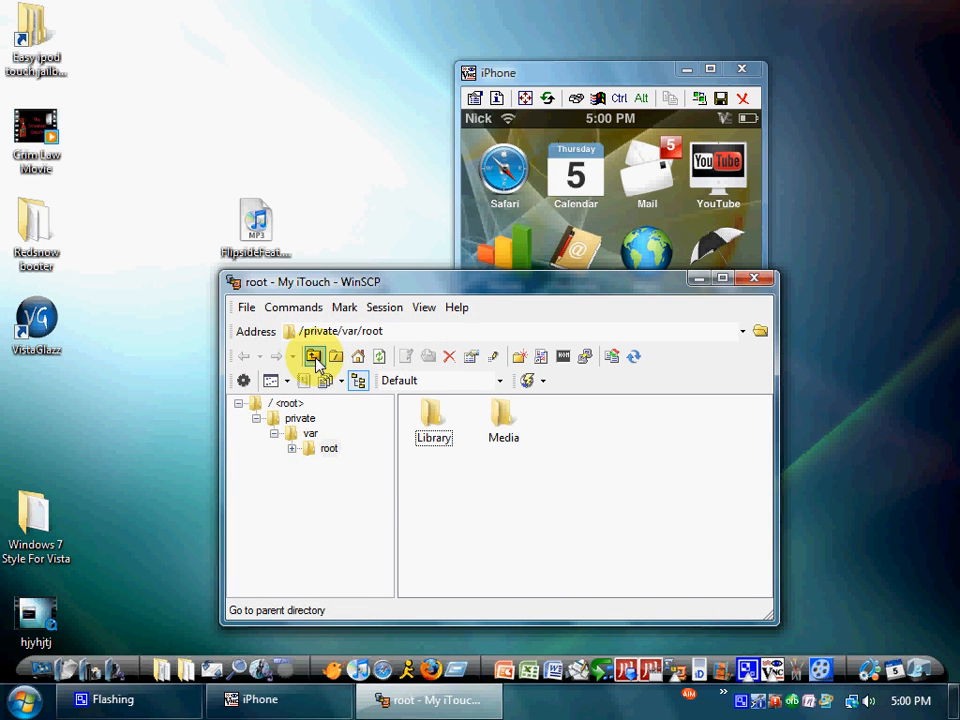
{"action": "left_click", "coordinate": [312, 356]}
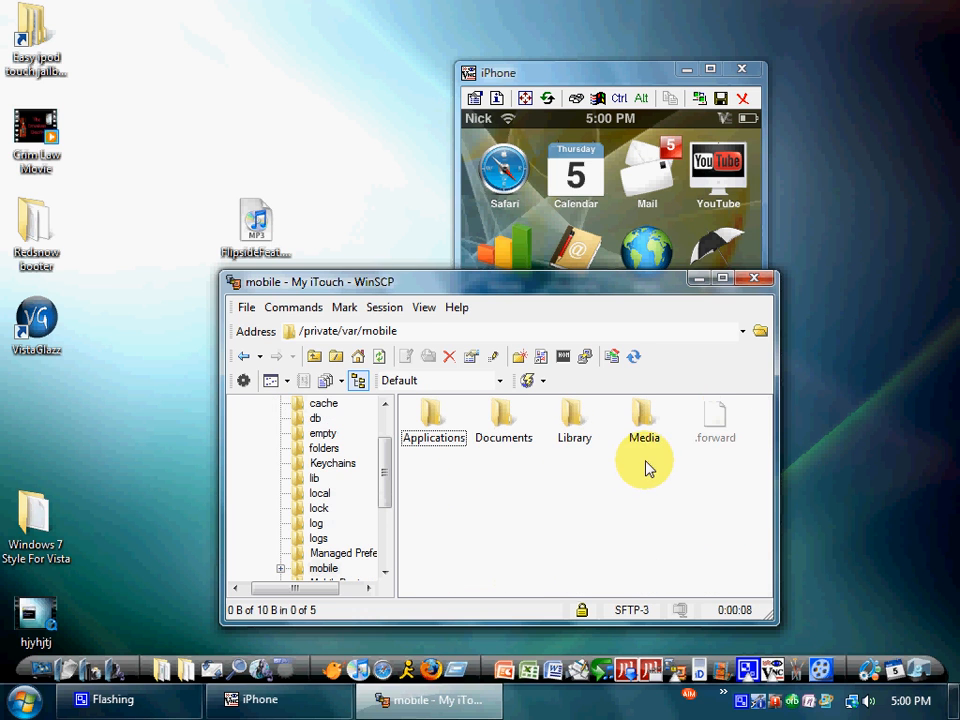
{"action": "double_click", "coordinate": [644, 418]}
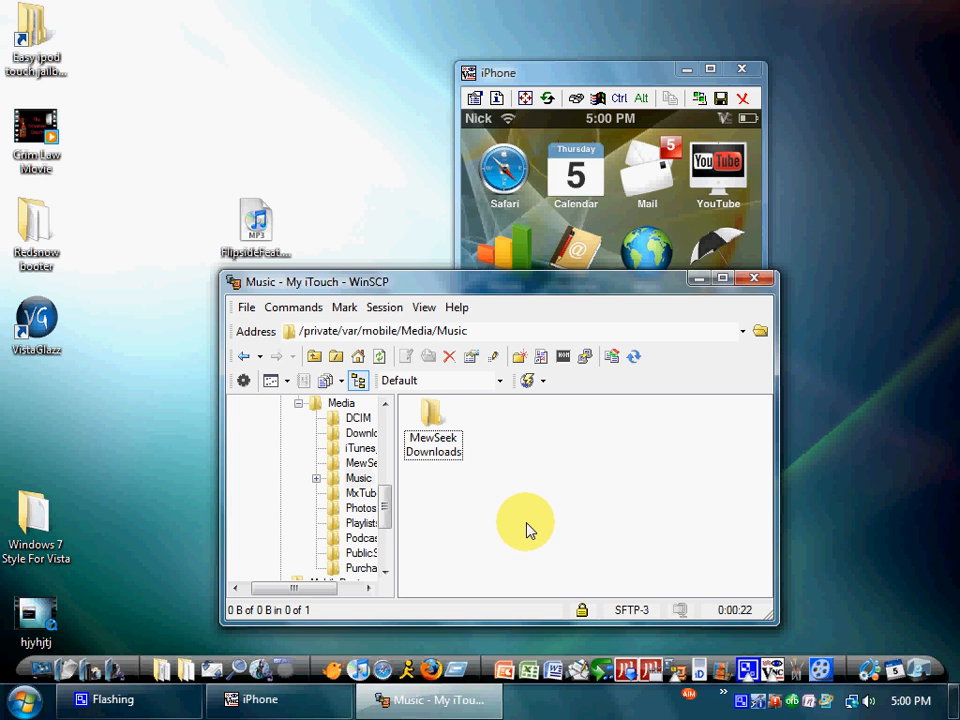
{"action": "mouse_move", "coordinate": [500, 536]}
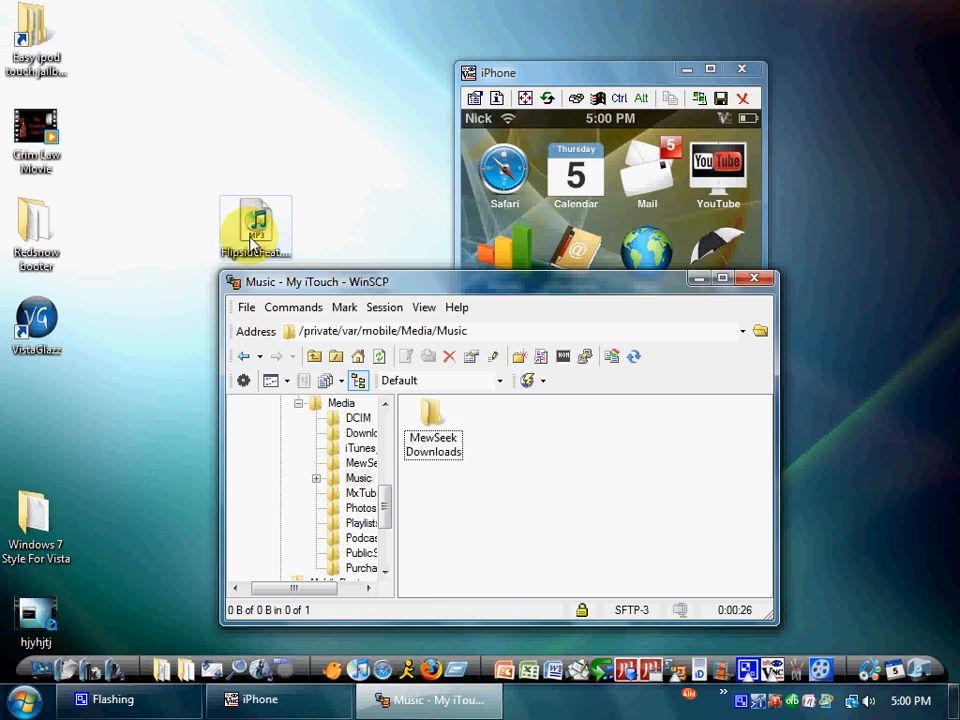
Drag the Flipside Happy Birthday MP3 from the desktop into the iPod's Music folder.
{"action": "left_click_drag", "start_coordinate": [256, 228], "coordinate": [120, 436]}
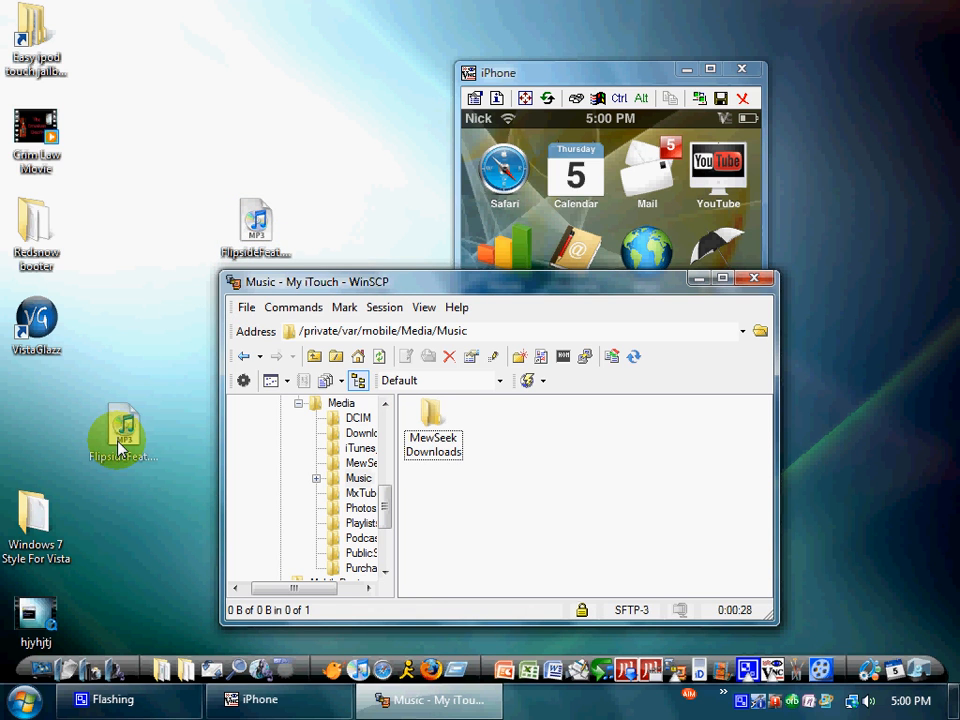
{"action": "left_click_drag", "start_coordinate": [120, 436], "coordinate": [148, 516]}
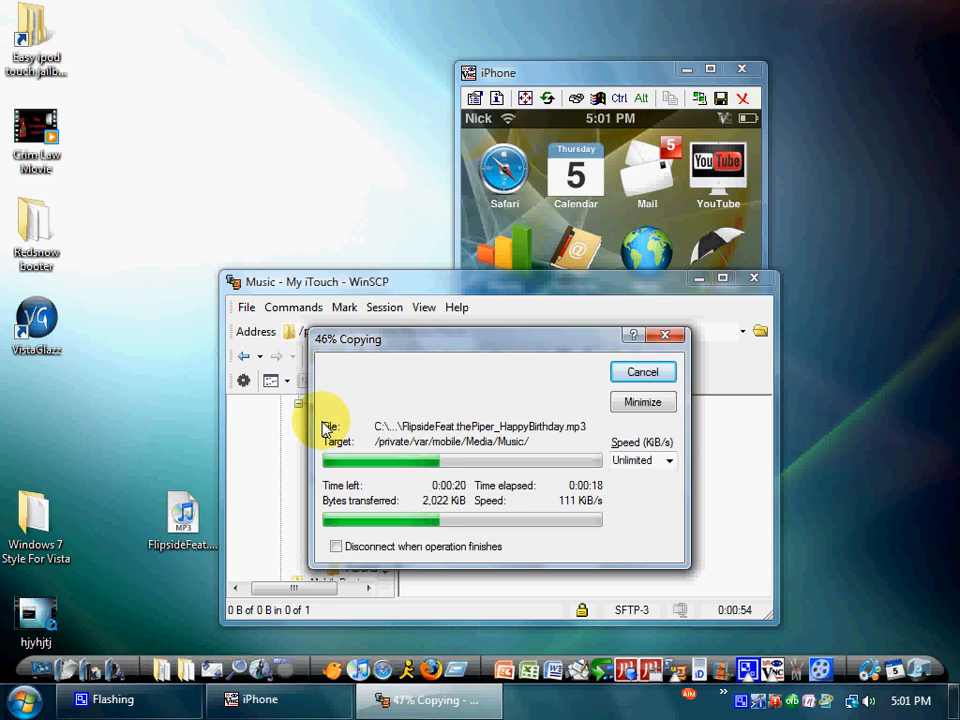
{"action": "mouse_move", "coordinate": [490, 418]}
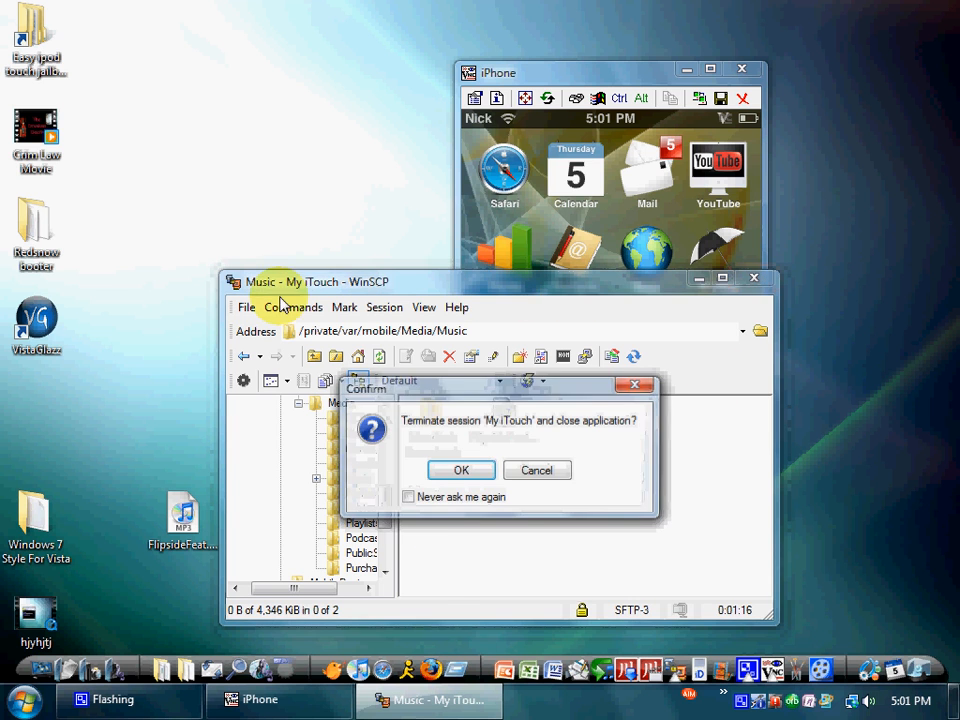
Close the WinSCP session and launch PwnPlayer from the iPod's next home page.
{"action": "left_click", "coordinate": [460, 470]}
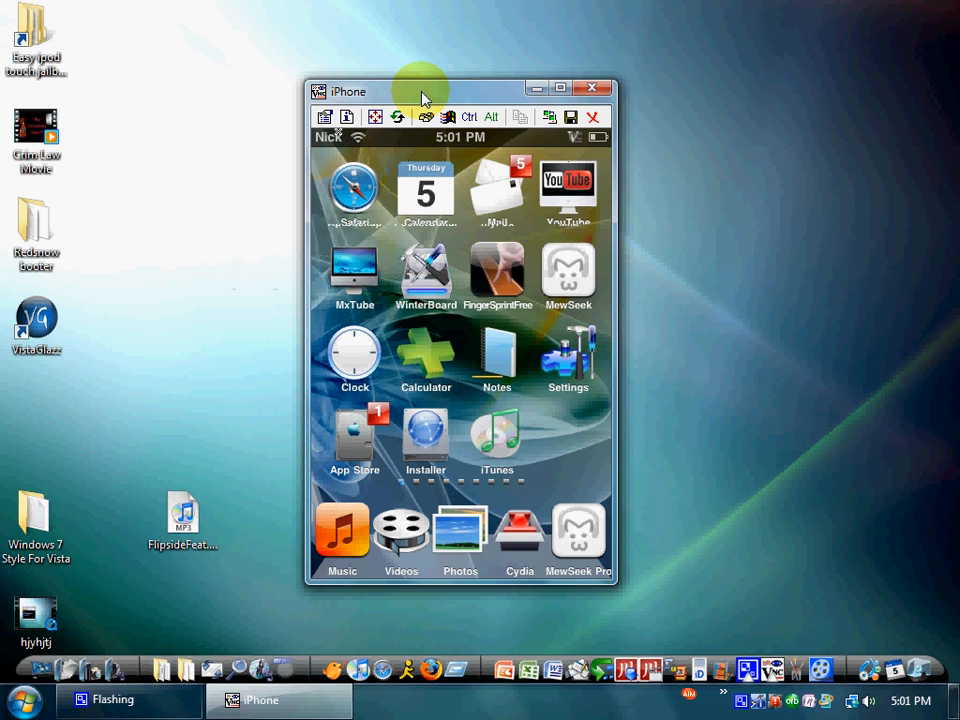
{"action": "scroll", "scroll_direction": "left", "scroll_amount": 3}
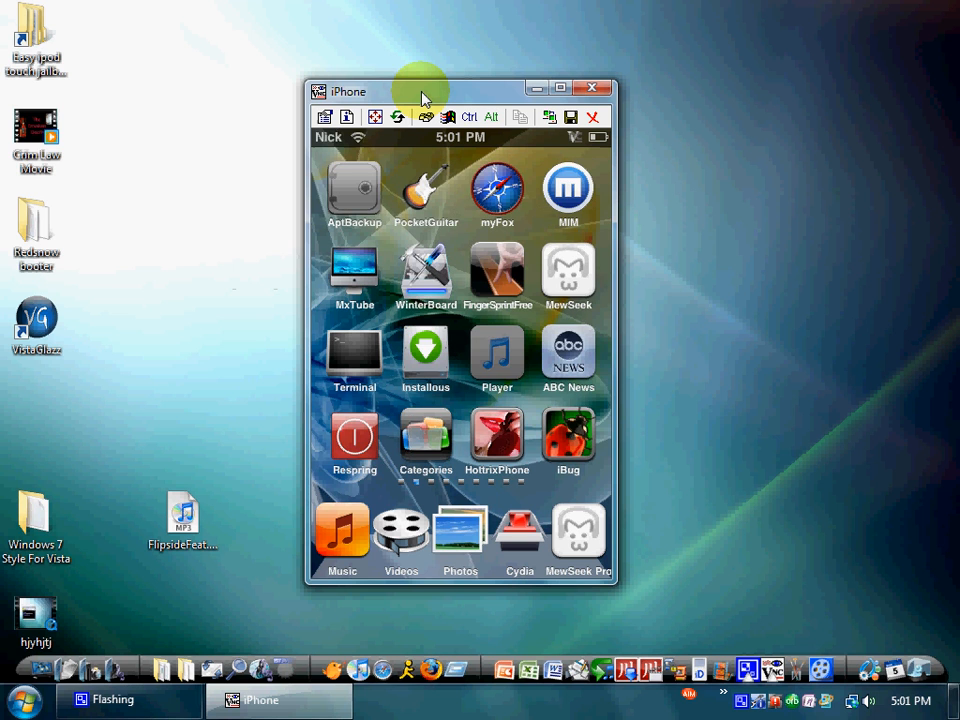
{"action": "left_click", "coordinate": [496, 356]}
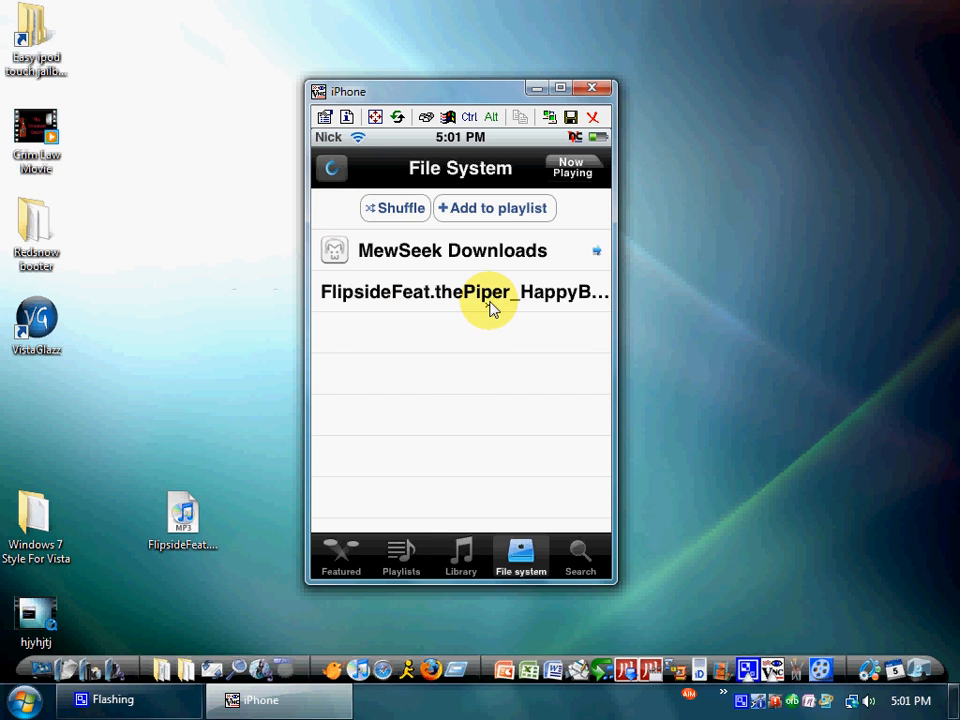
Play the Flipside Happy Birthday song, raise the volume, and return to the home screen.
{"action": "left_click", "coordinate": [464, 292]}
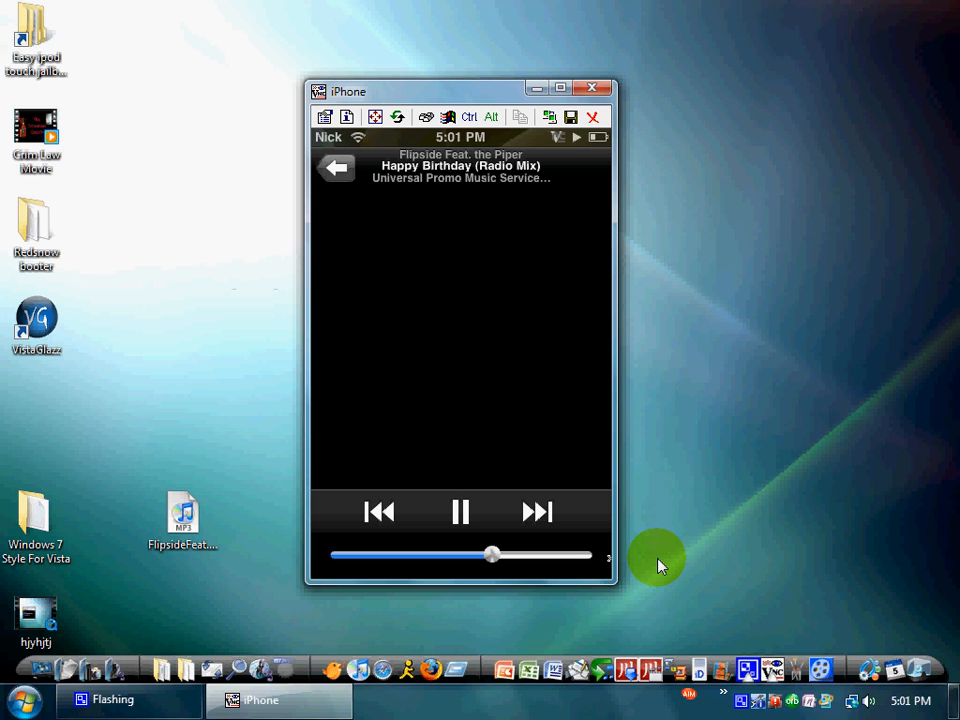
{"action": "left_click_drag", "start_coordinate": [490, 556], "coordinate": [578, 556]}
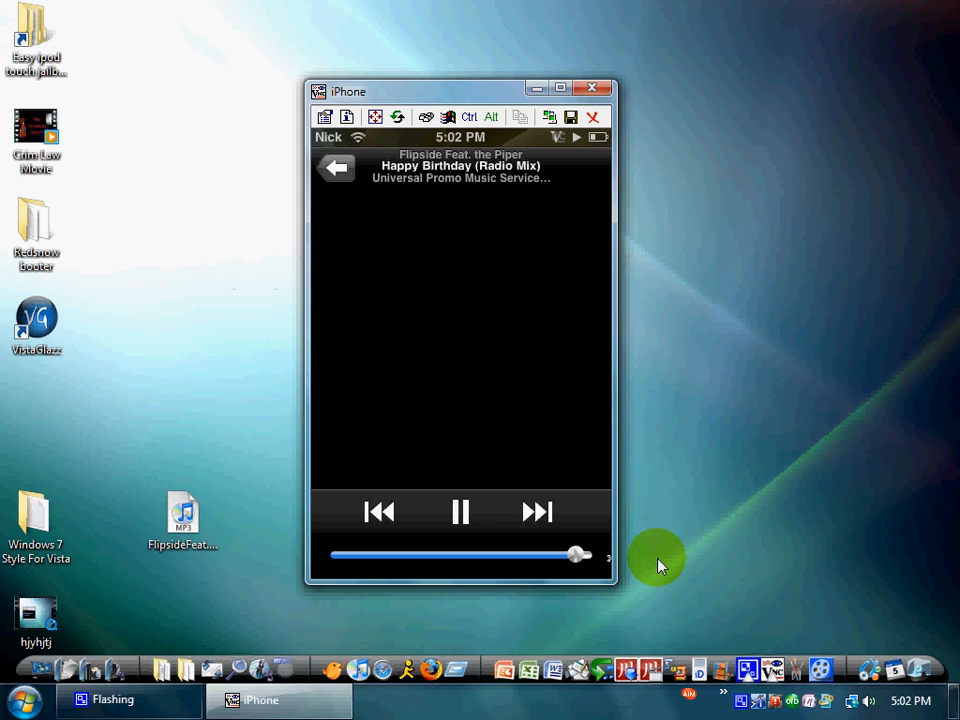
{"action": "left_click", "coordinate": [460, 512]}
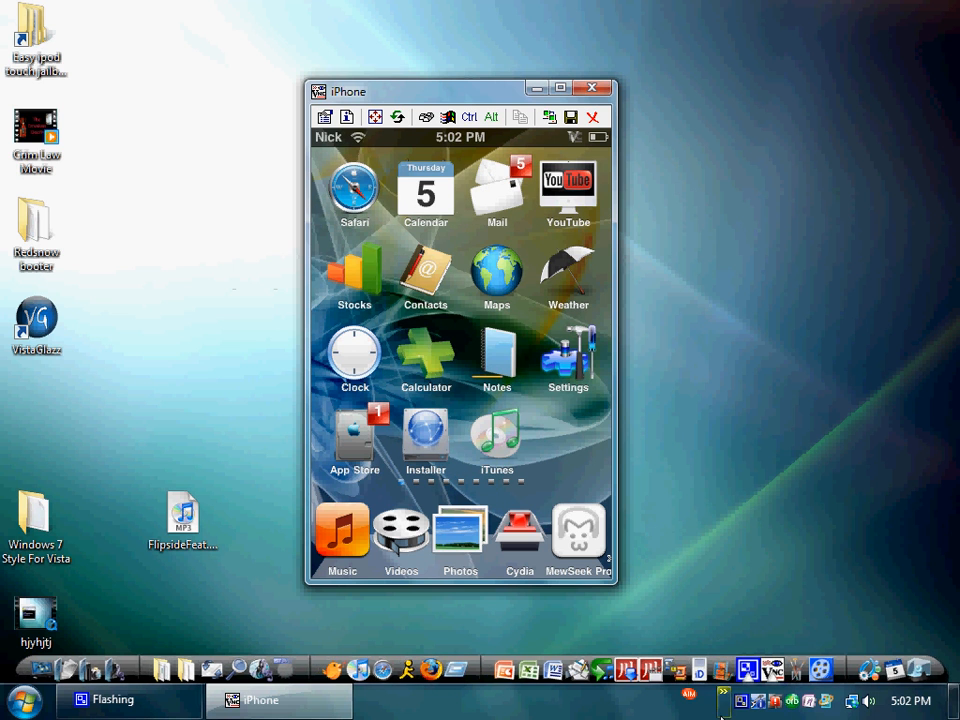
{"action": "mouse_move", "coordinate": [556, 710]}
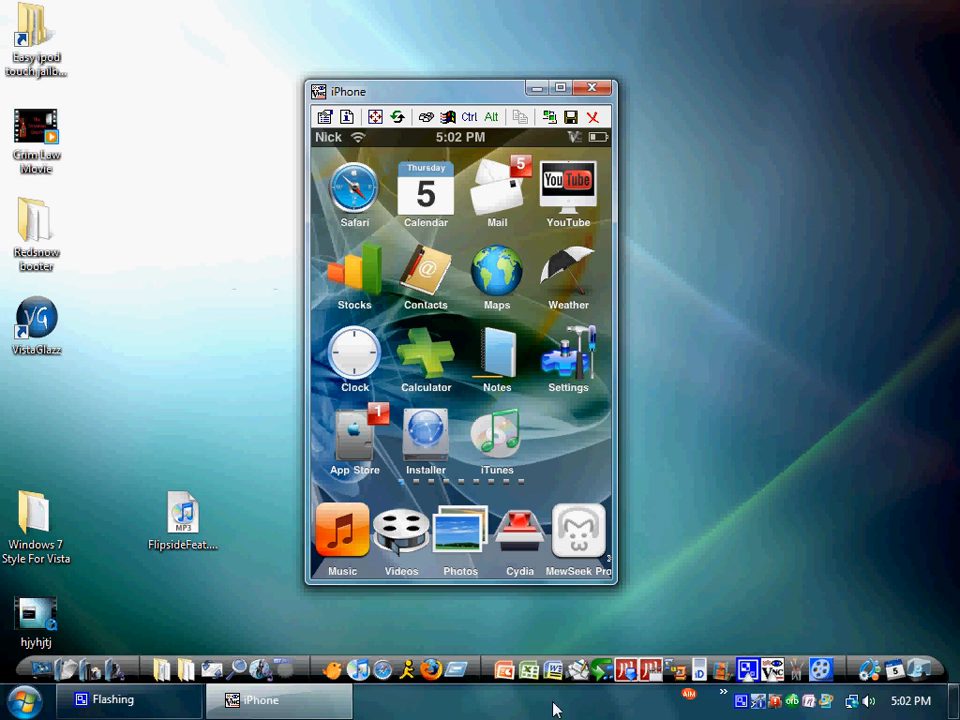